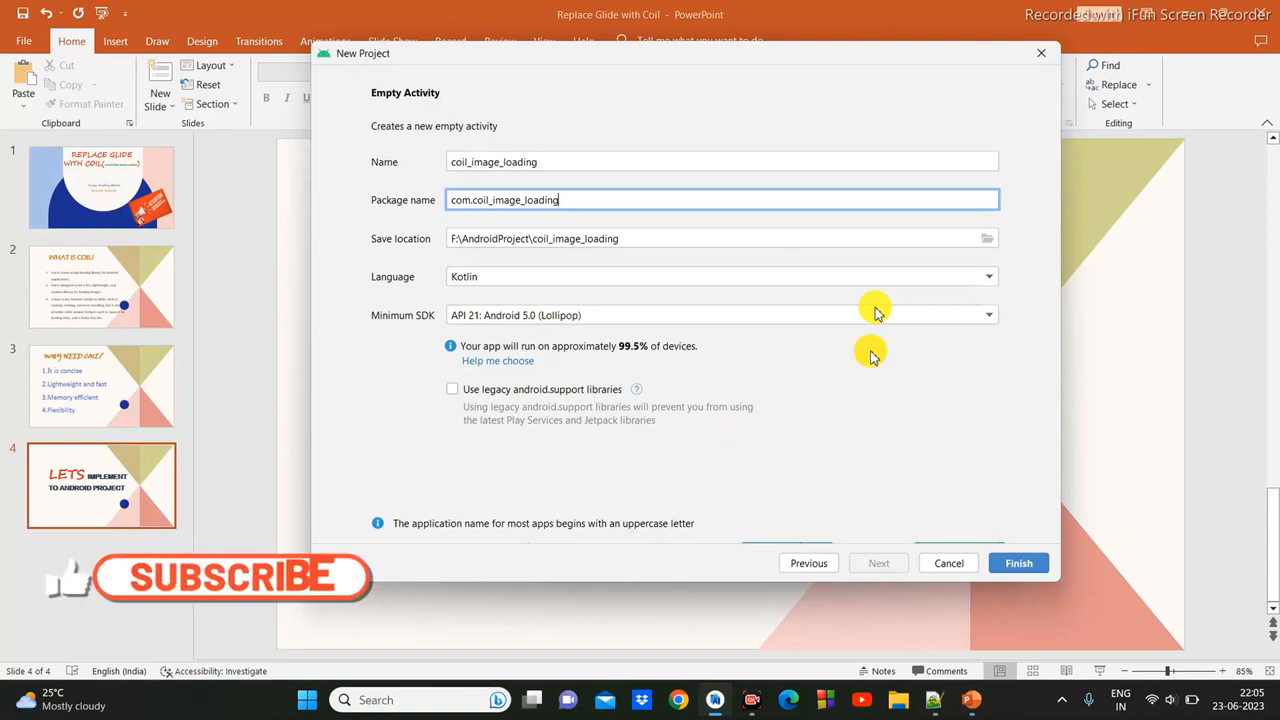
- Finish creating the Kotlin Empty Activity project coil_image_loading with minimum API 21
left_click(1018, 564)
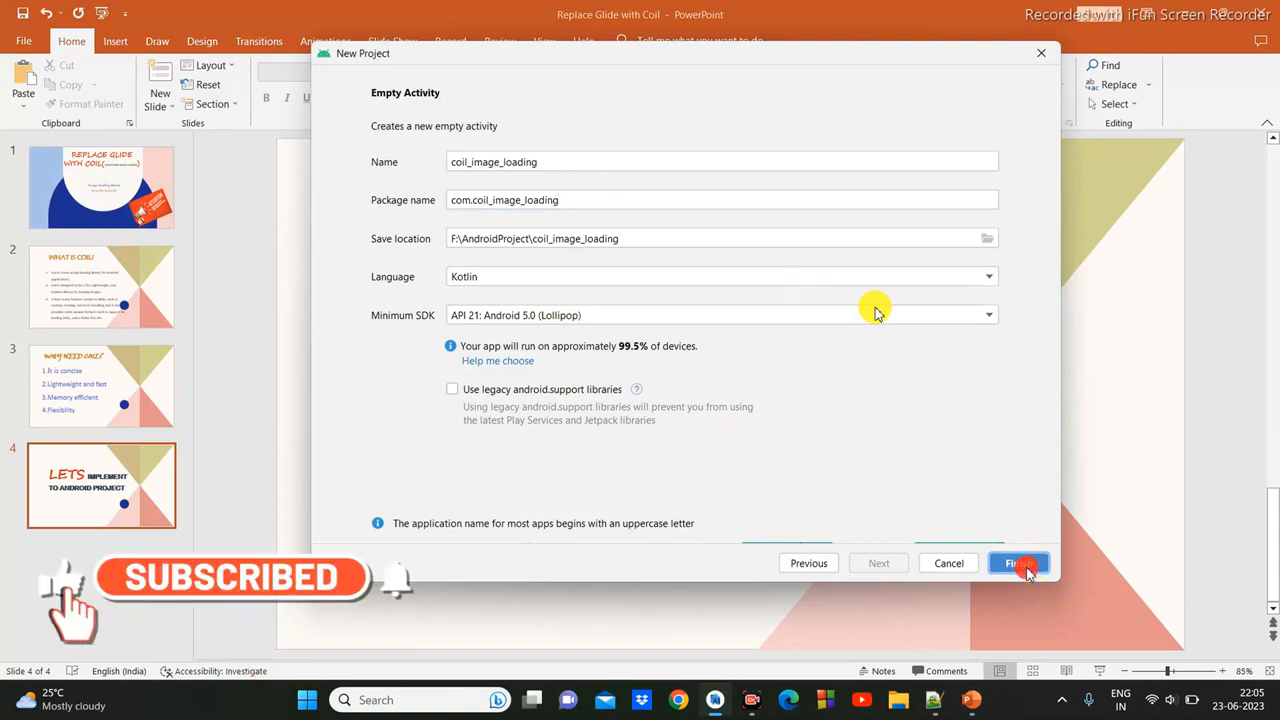
left_click(1018, 564)
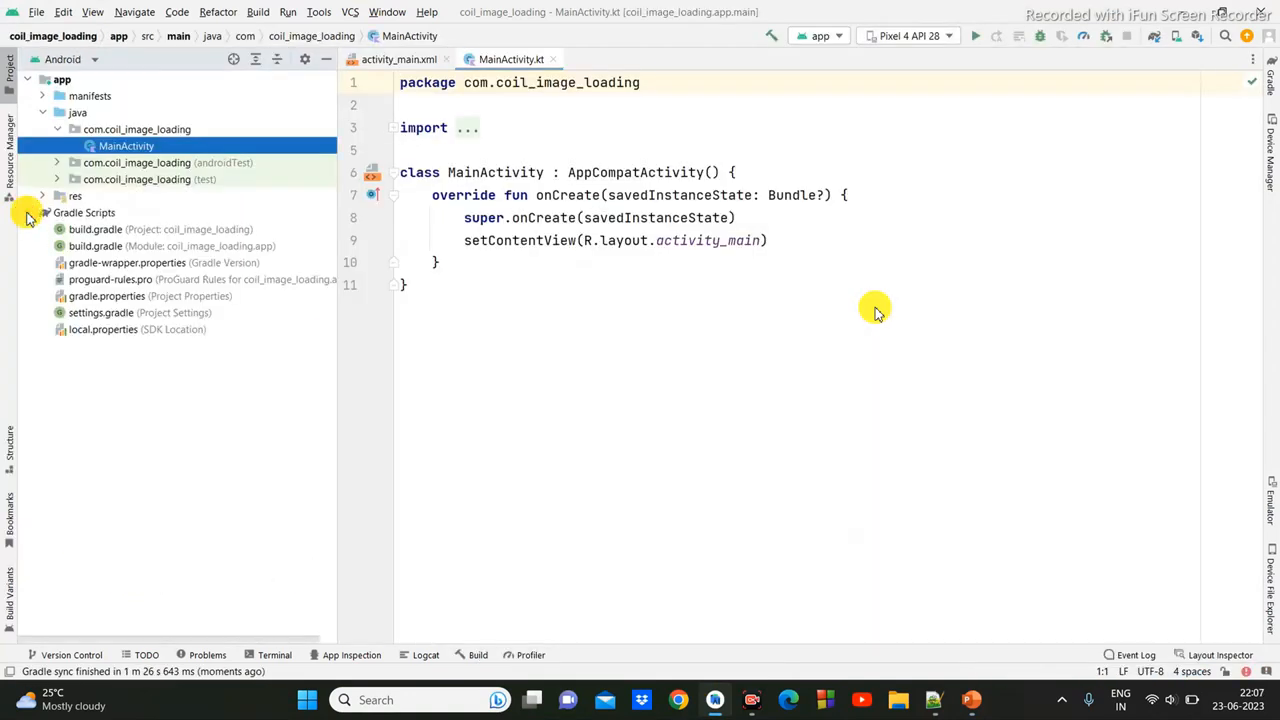
- Declare implementation("io.coil-kt:coil:2.4.0") in the app build.gradle and sync Gradle
double_click(96, 246)
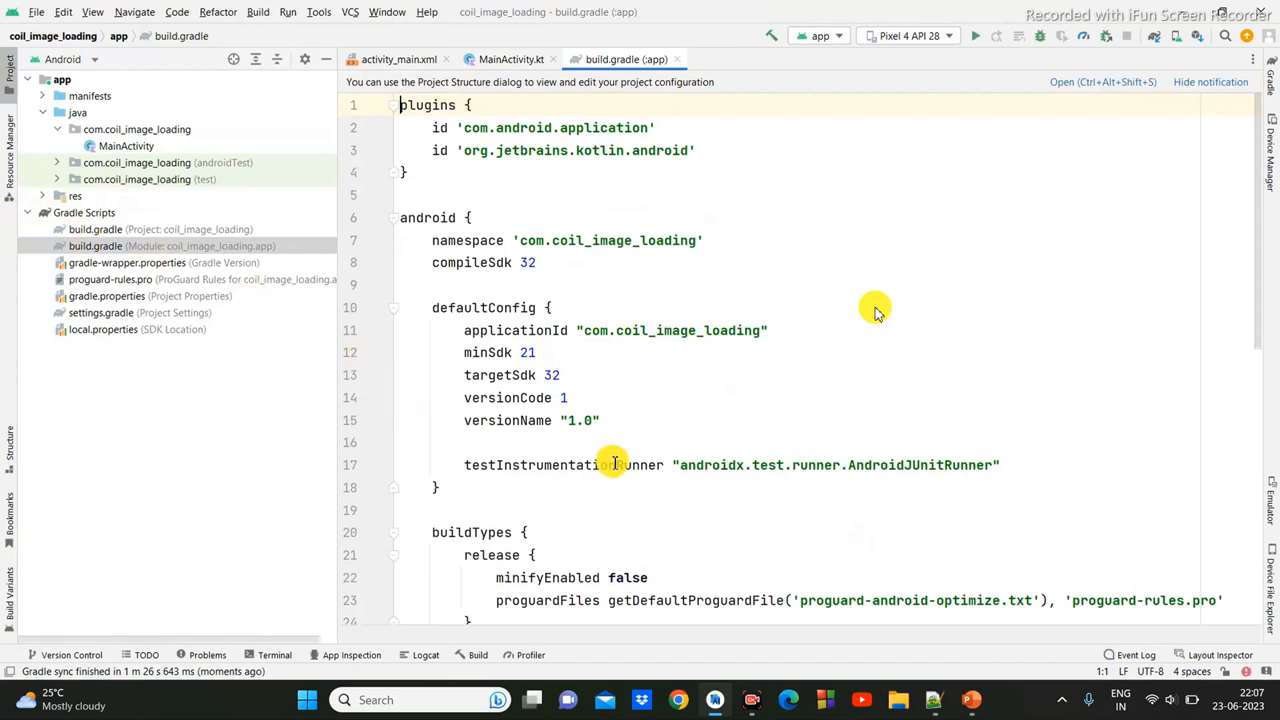
scroll("down", 3)
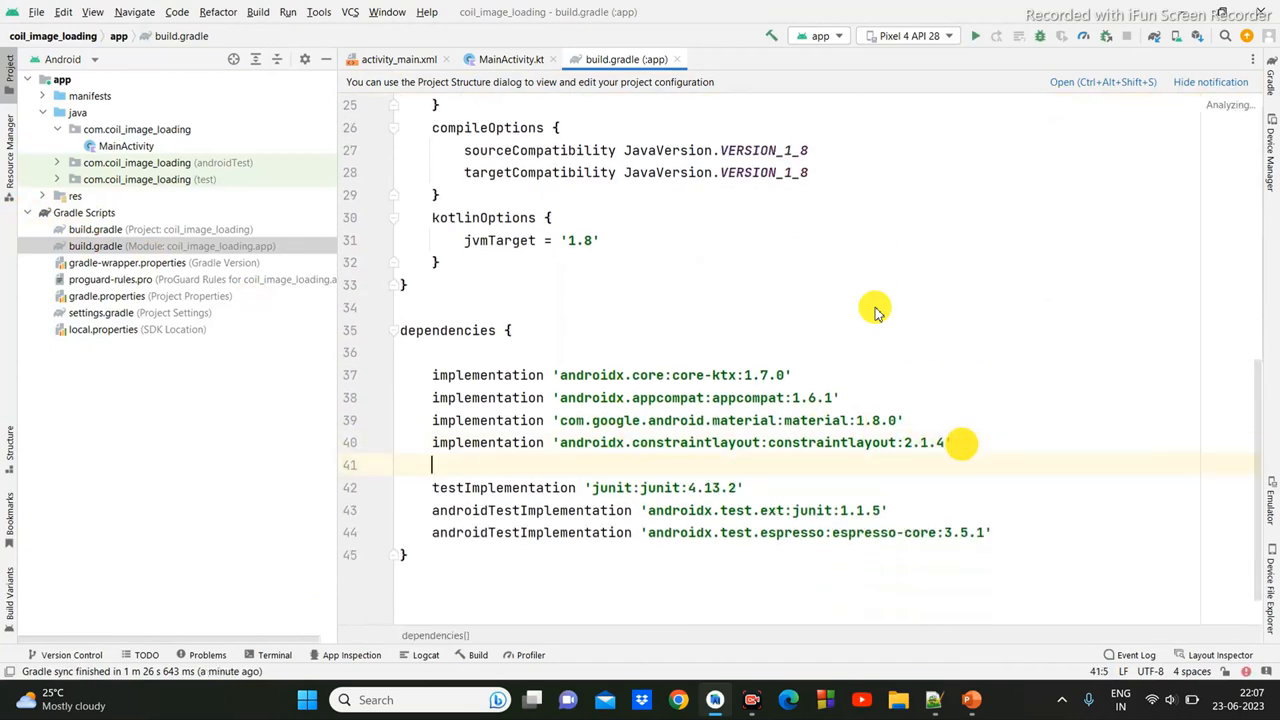
type("// coil")
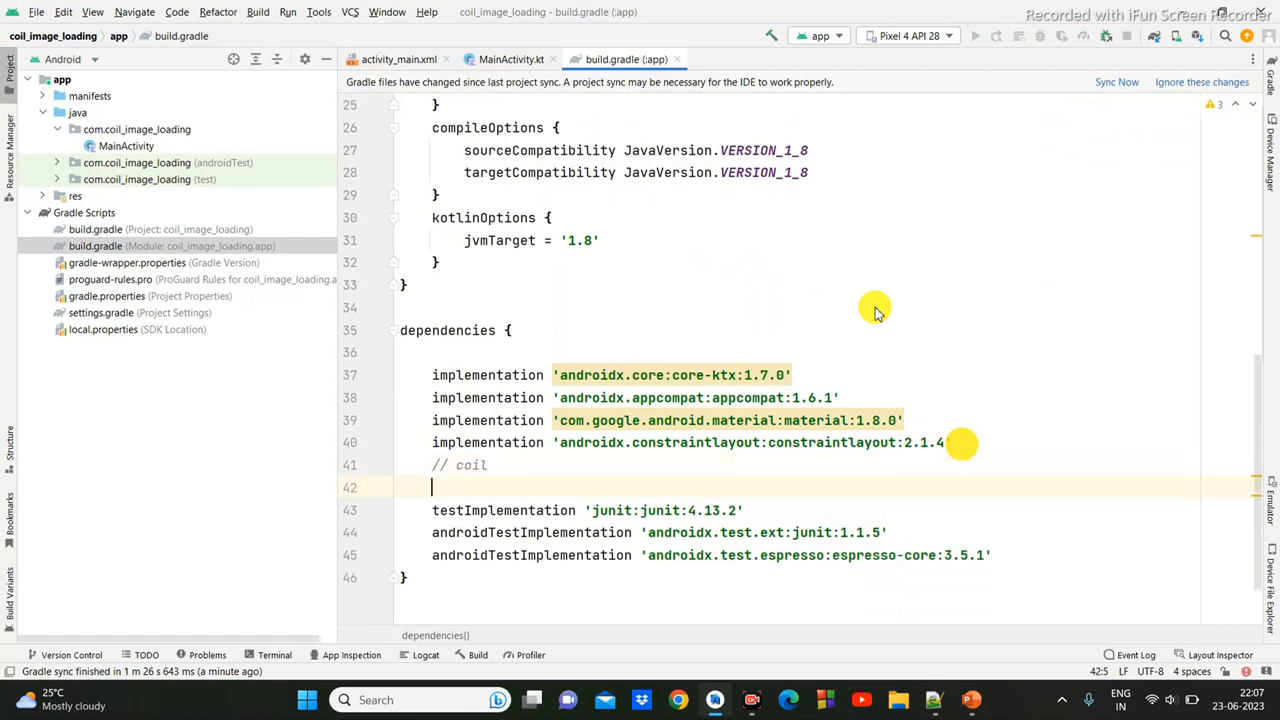
type("implementation(\"io.coil-kt:coil:2.4.0\")")
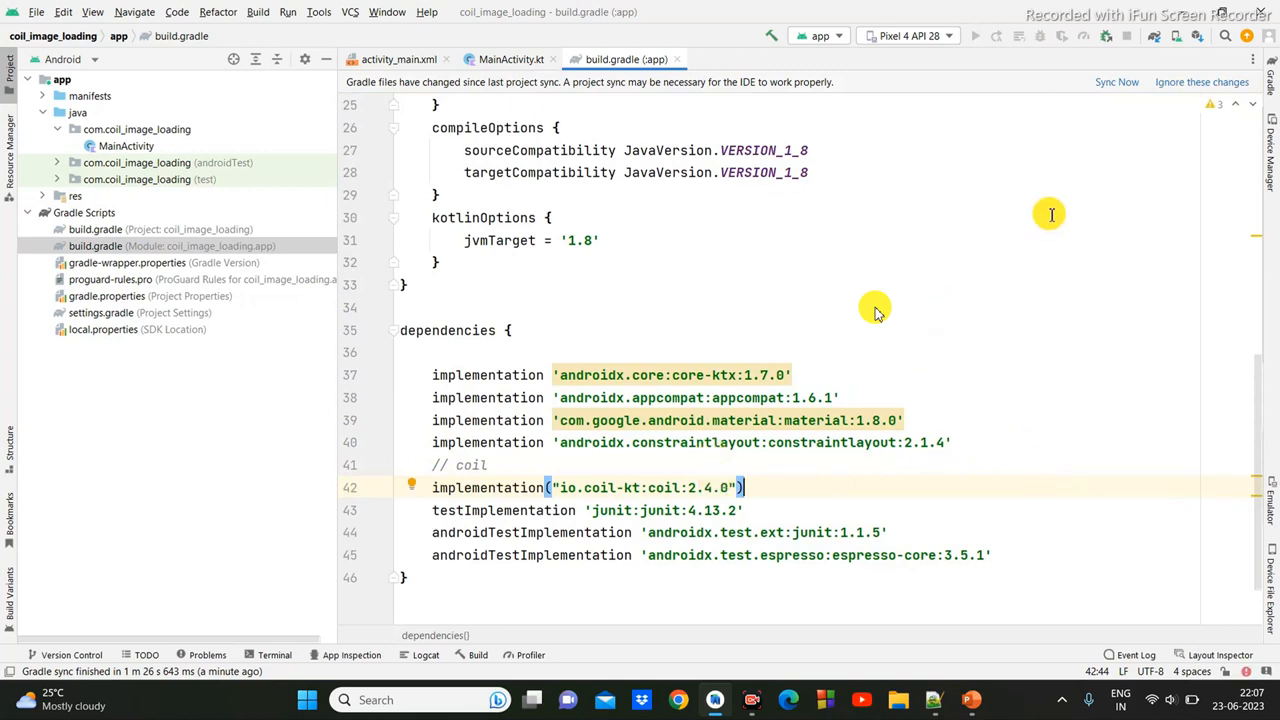
left_click(1116, 82)
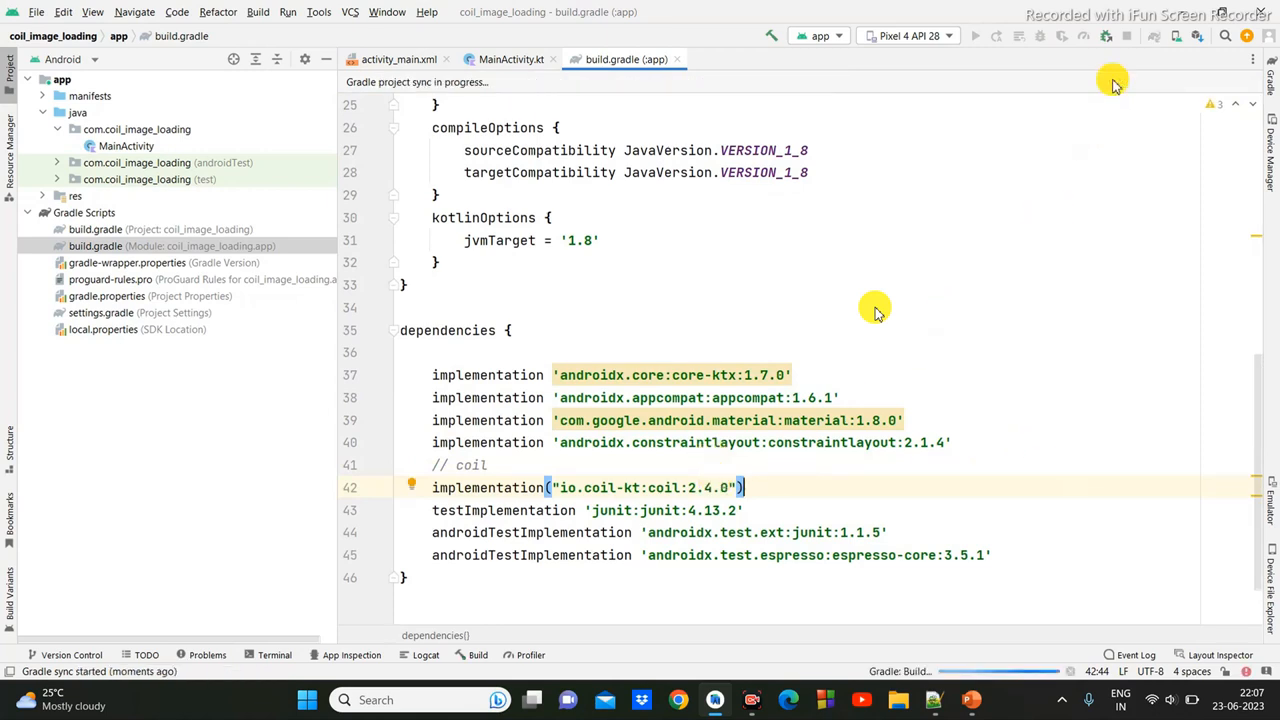
left_click(512, 60)
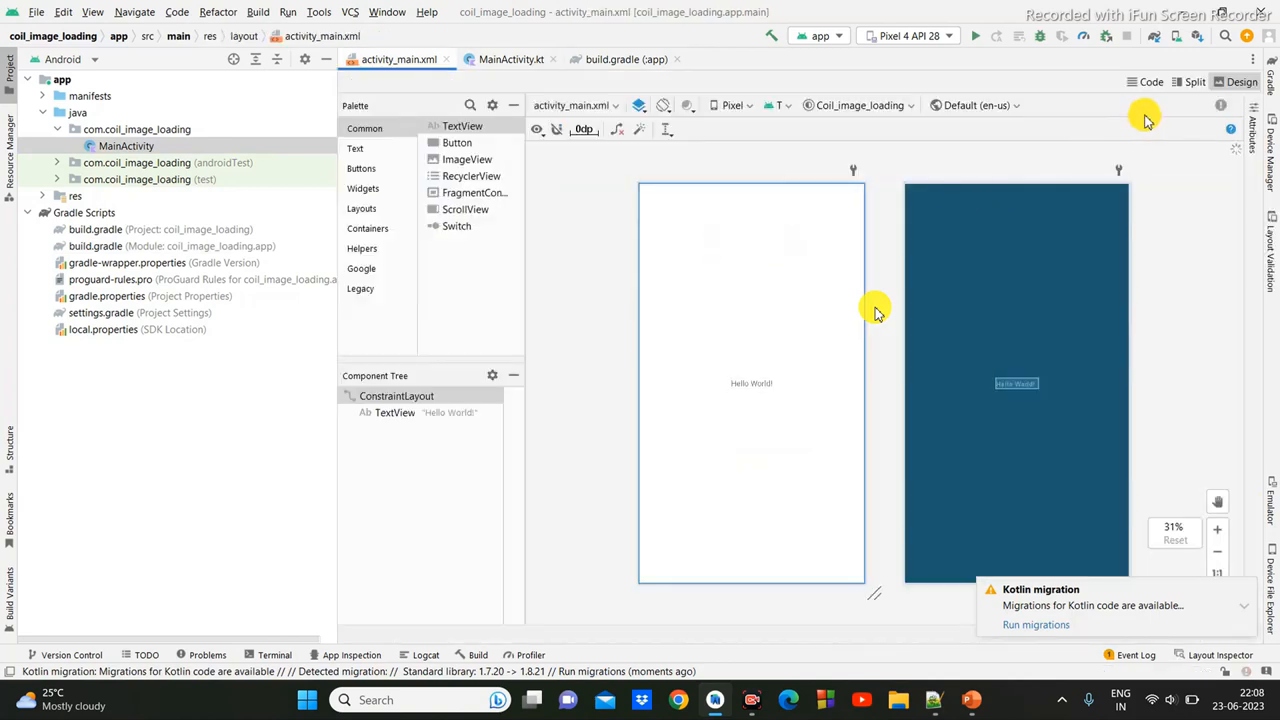
- Replace the default TextView in activity_main.xml with ImageViews imageView and imageView2
left_click(1152, 82)
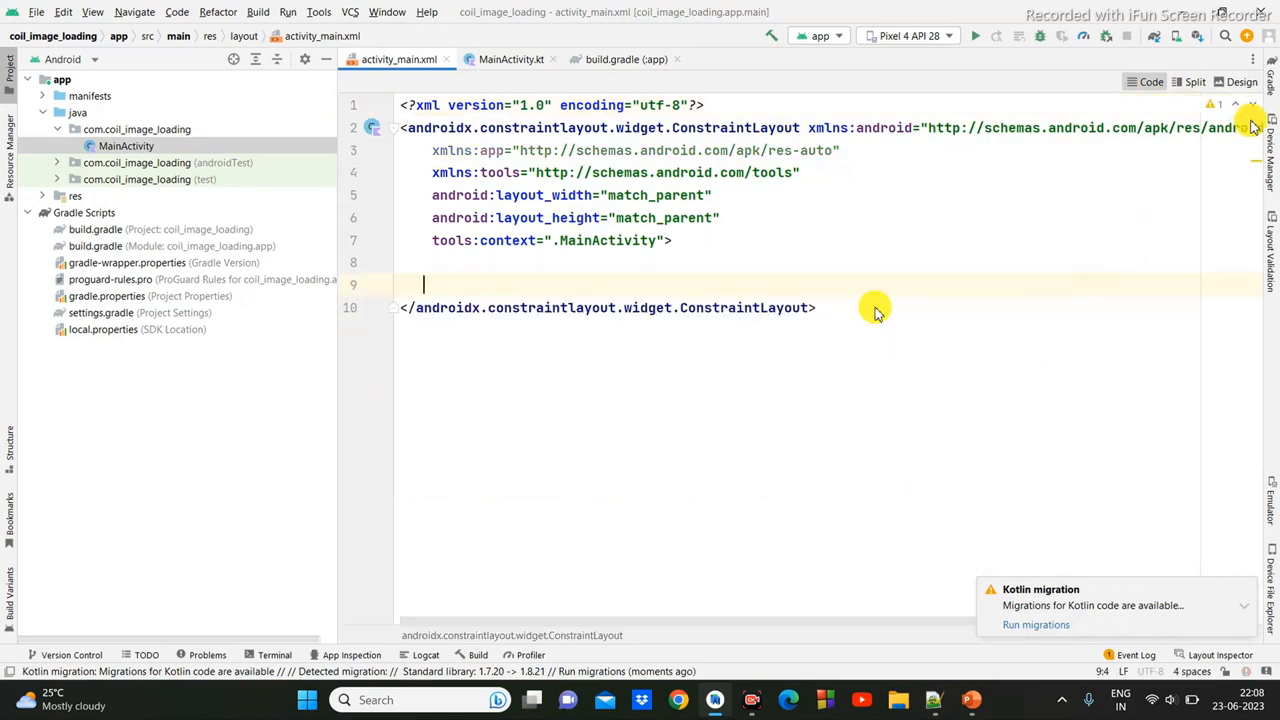
left_click(512, 60)
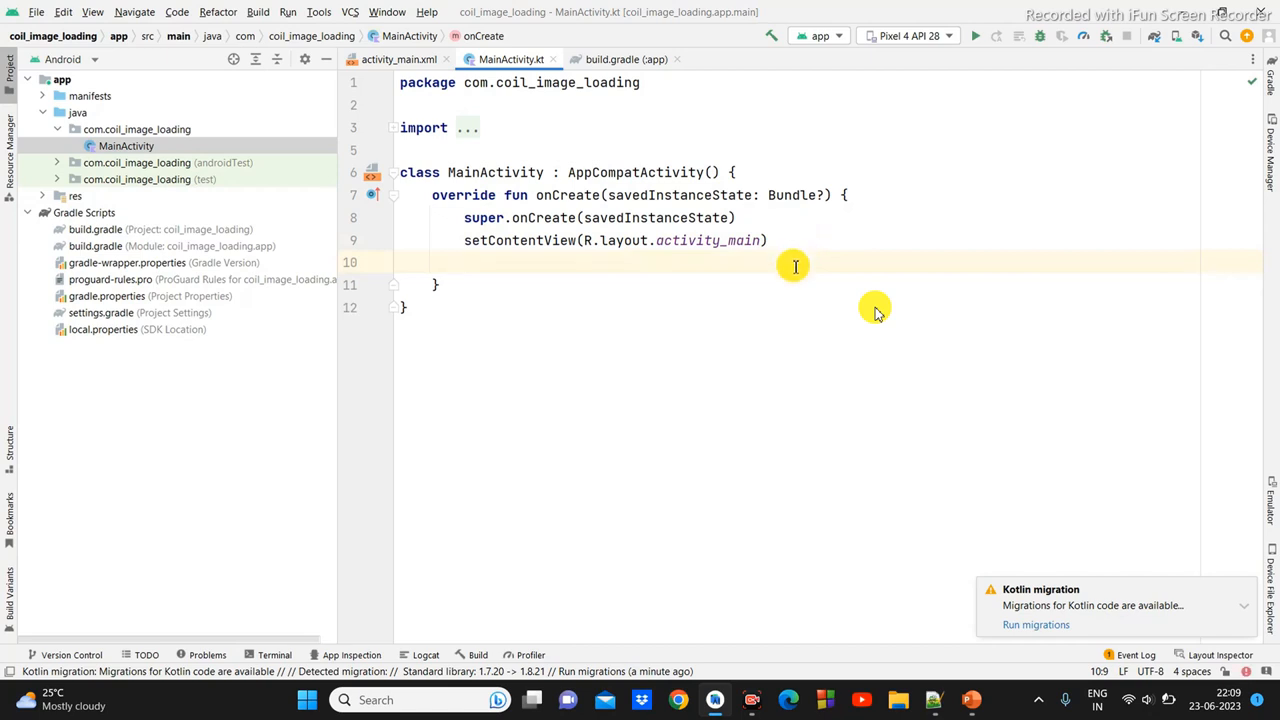
type("ima")
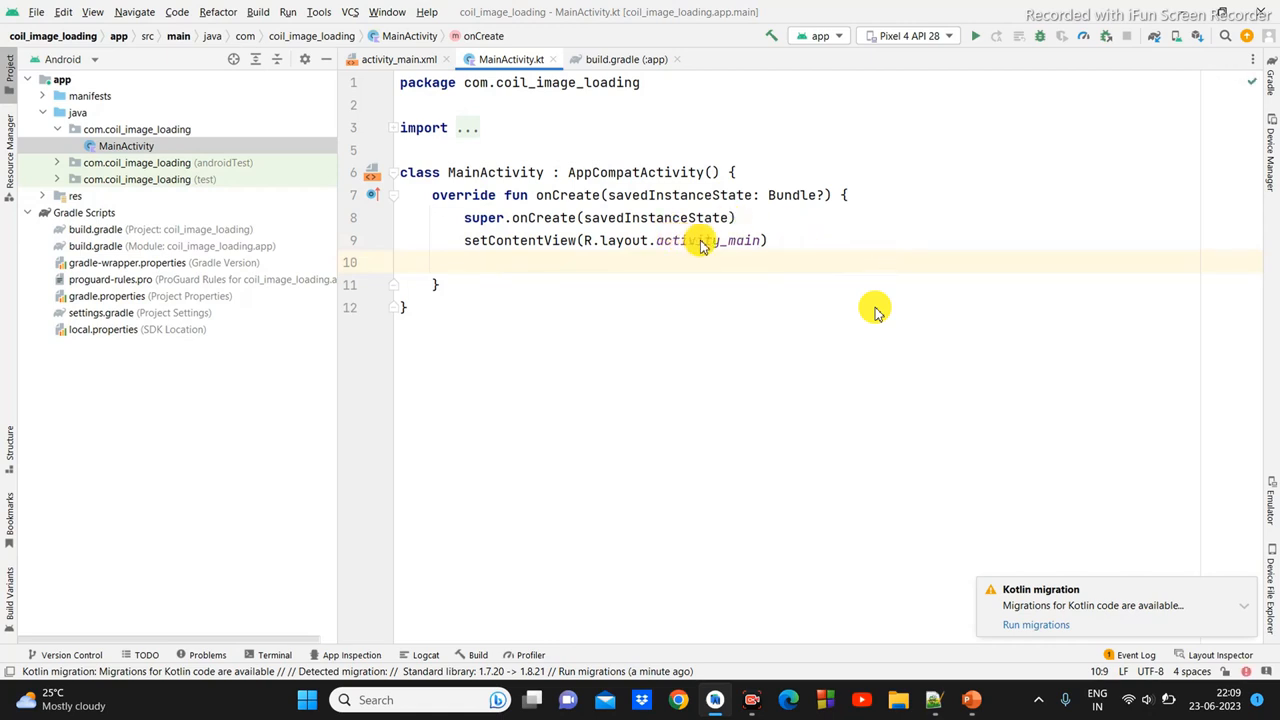
left_click(398, 60)
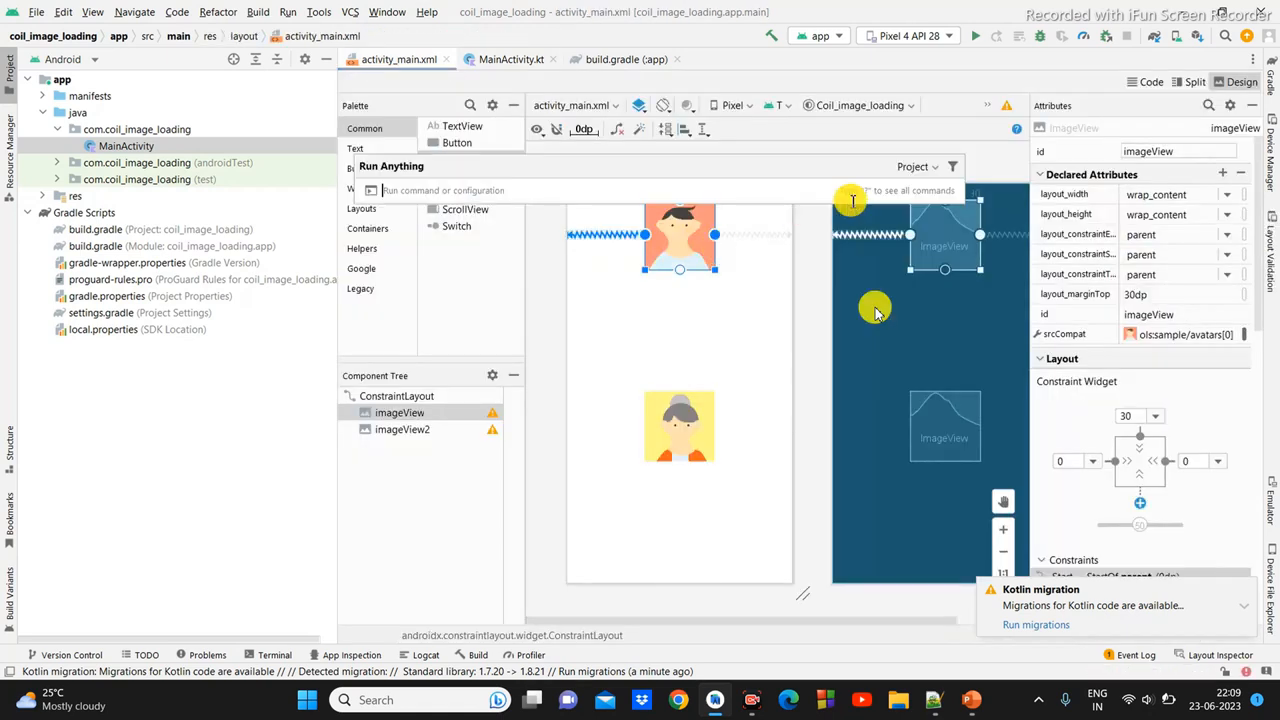
left_click(1150, 80)
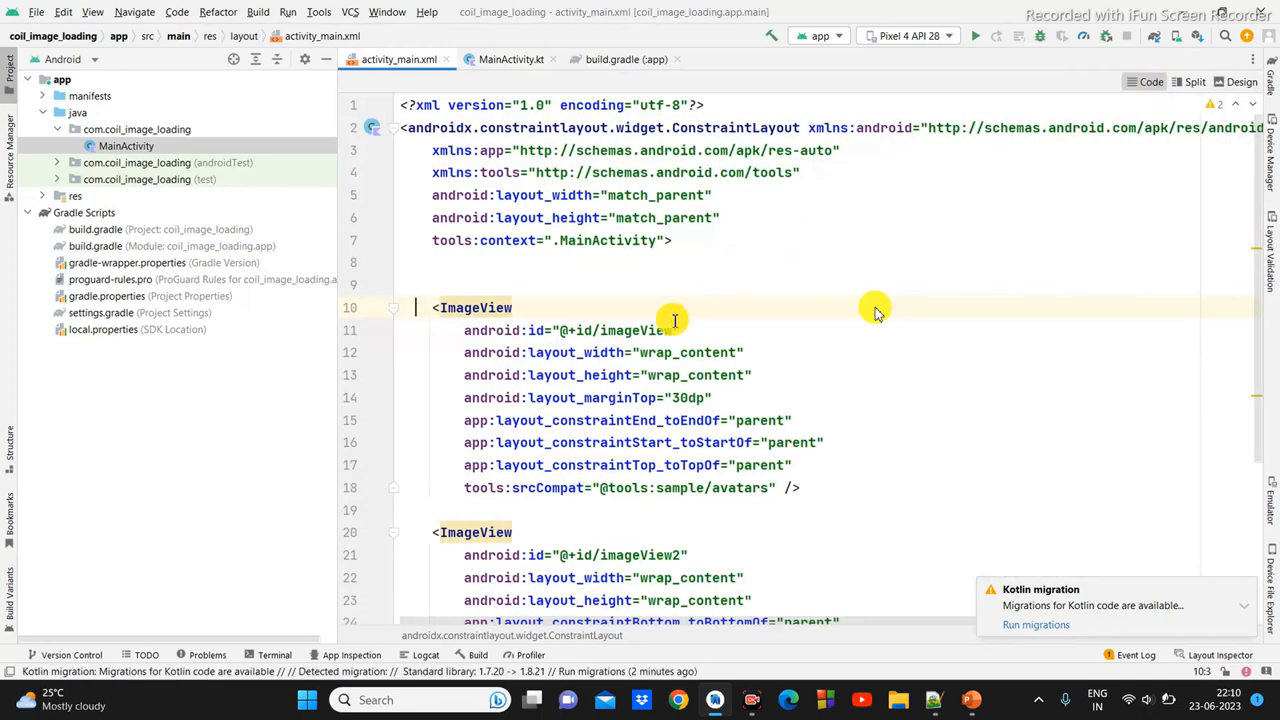
double_click(636, 330)
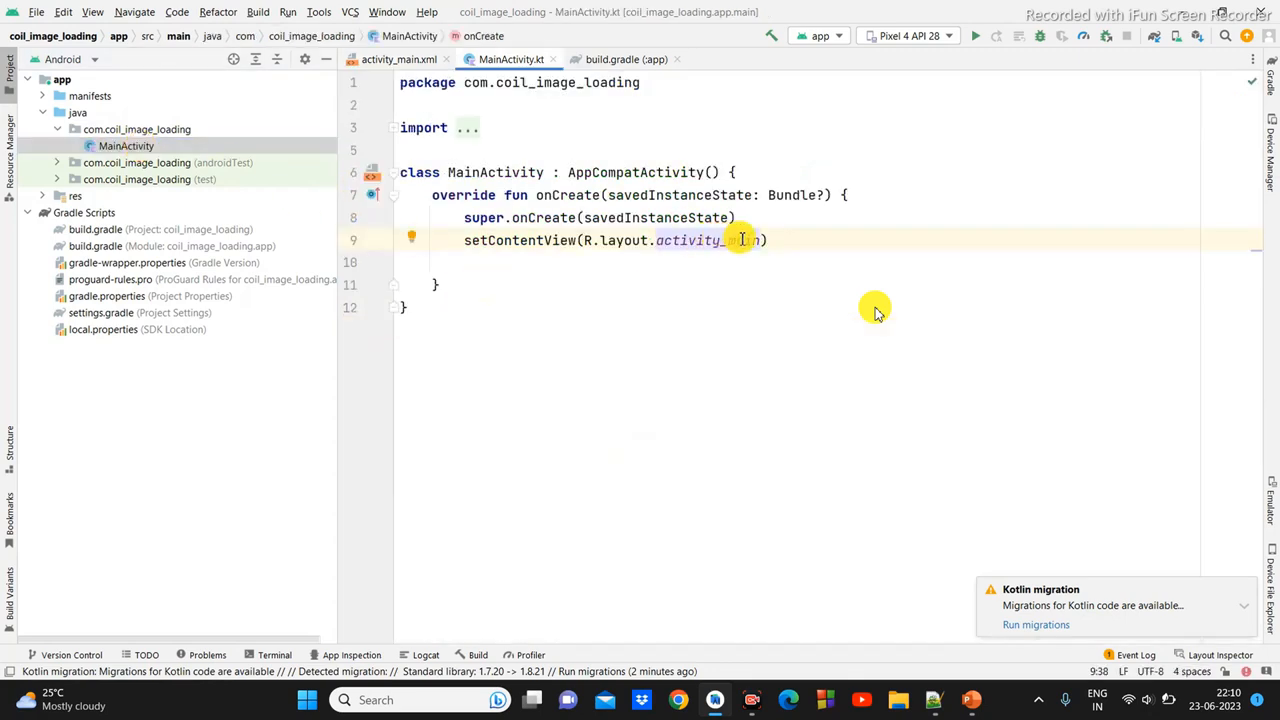
type("imageView")
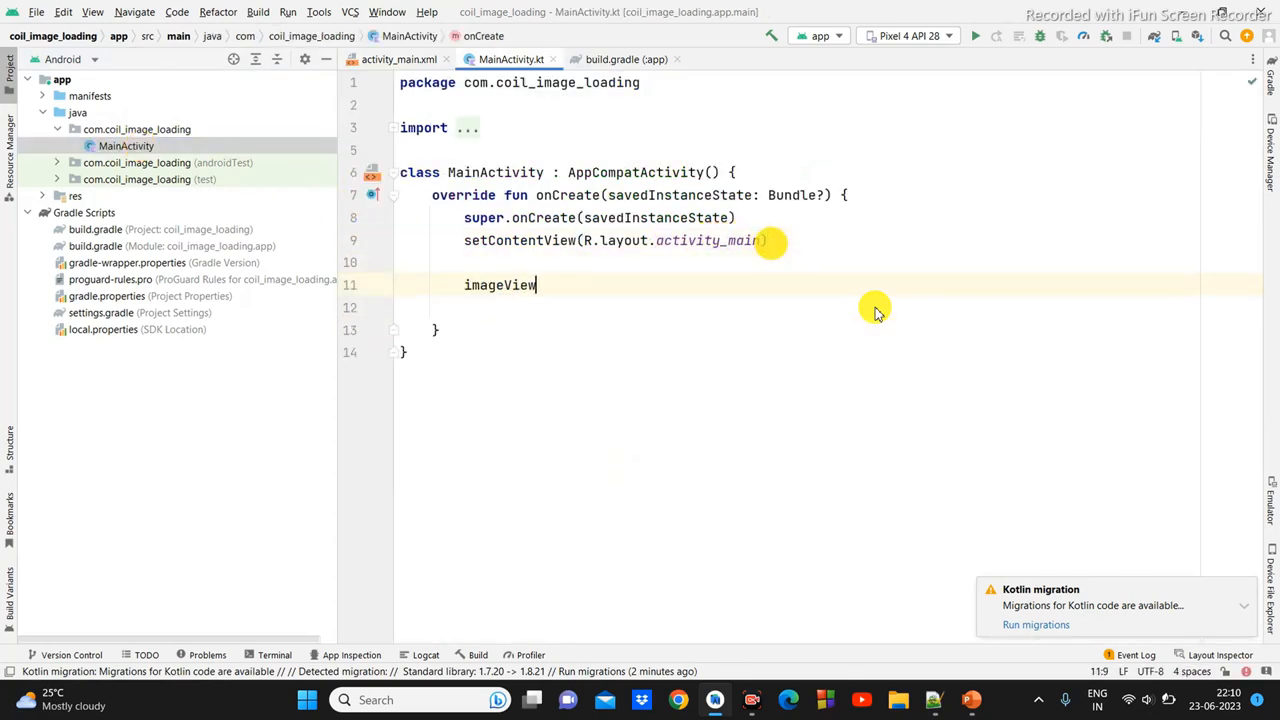
type(".")
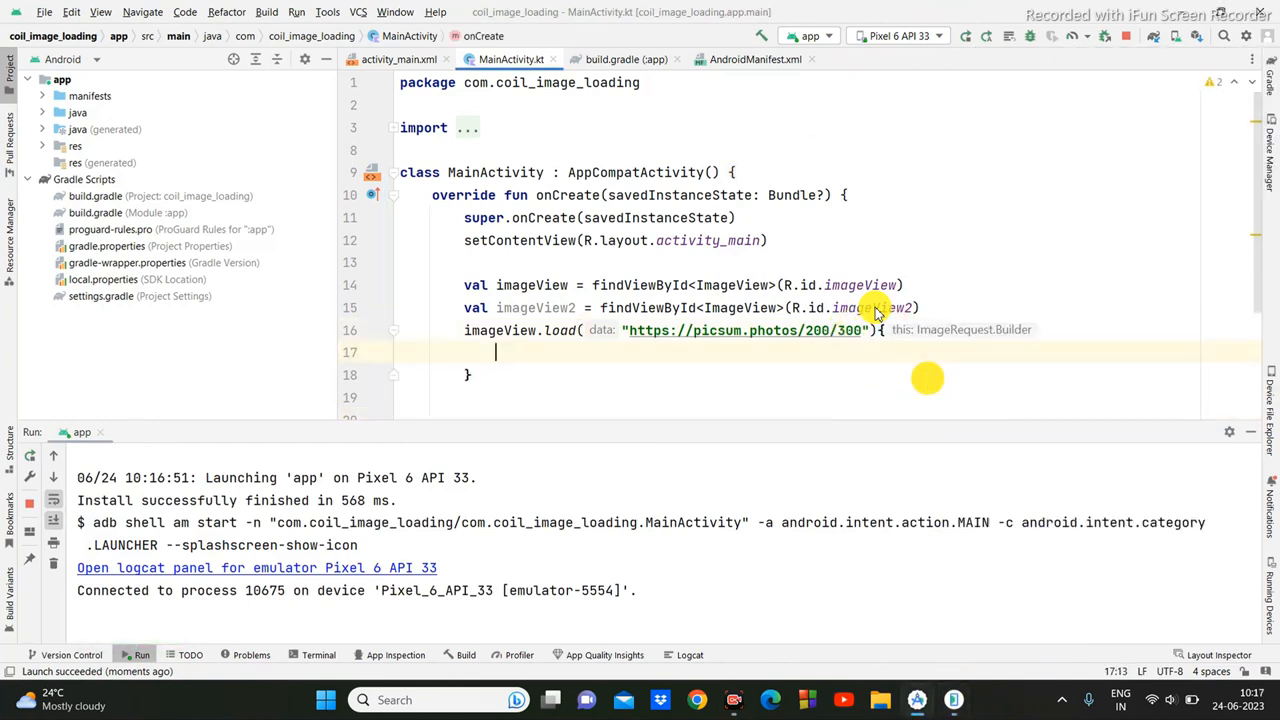
type("placeholder(")
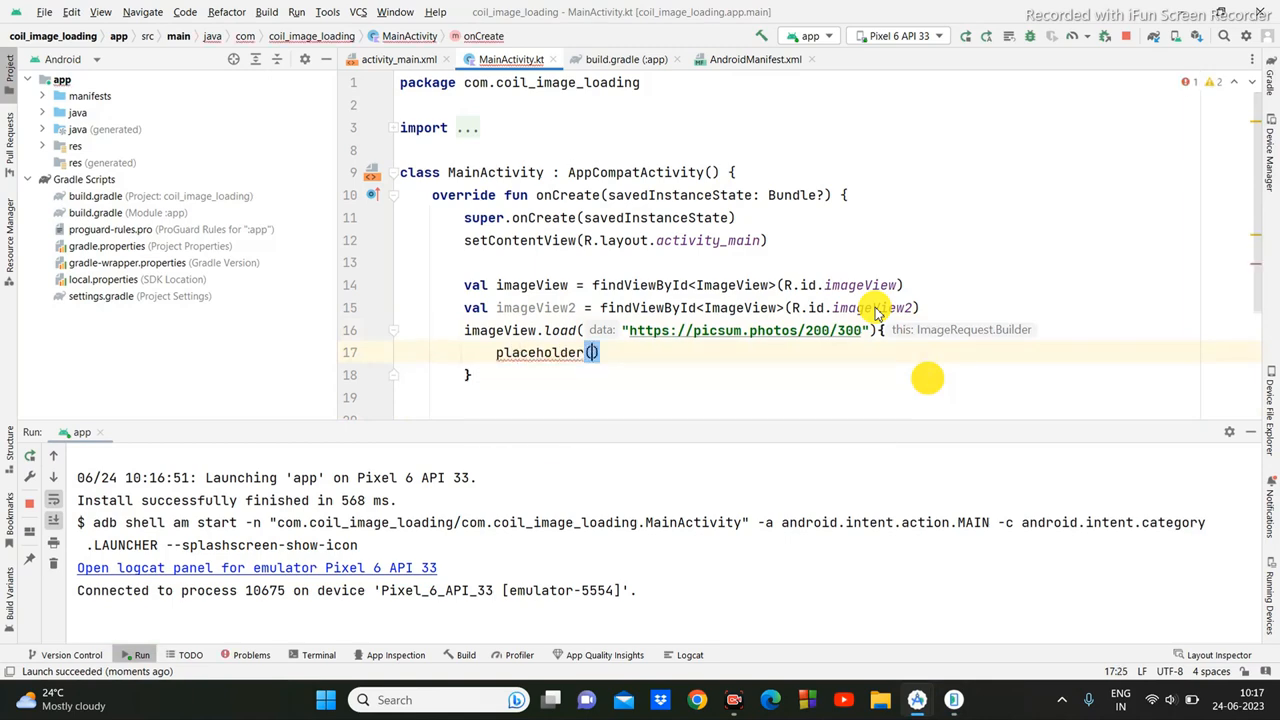
type("R.")
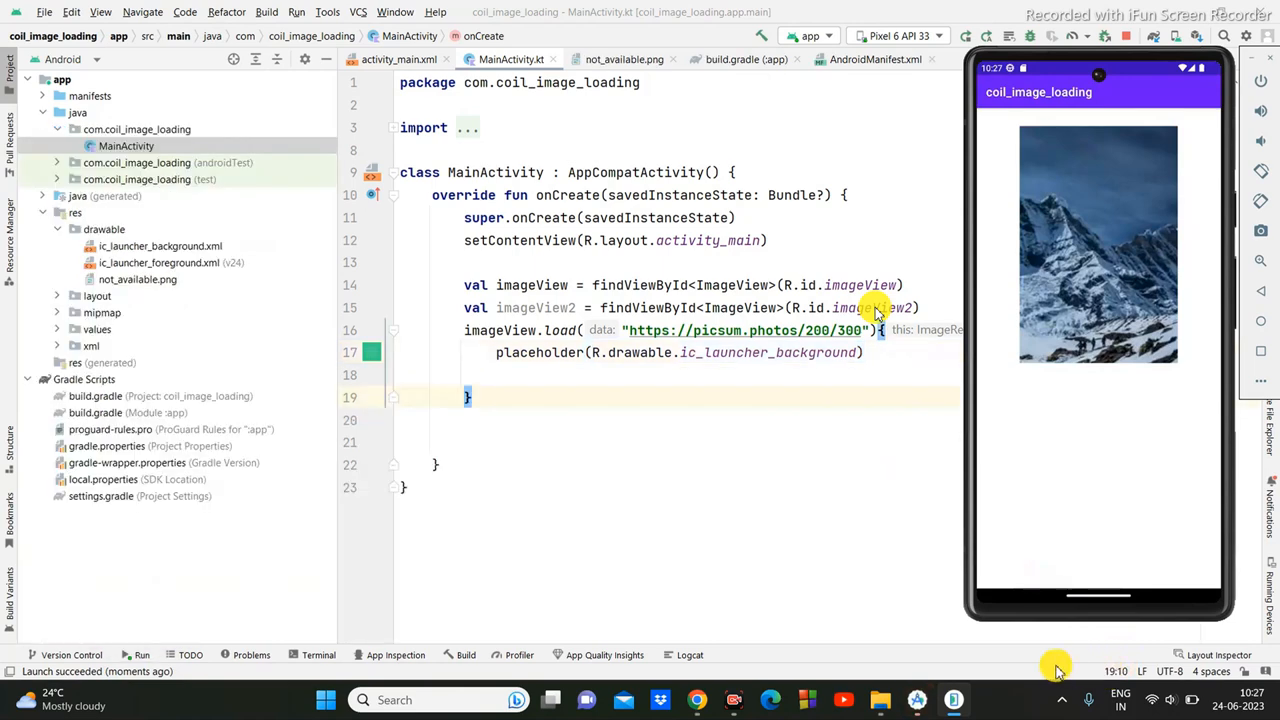
mouse_move(168, 320)
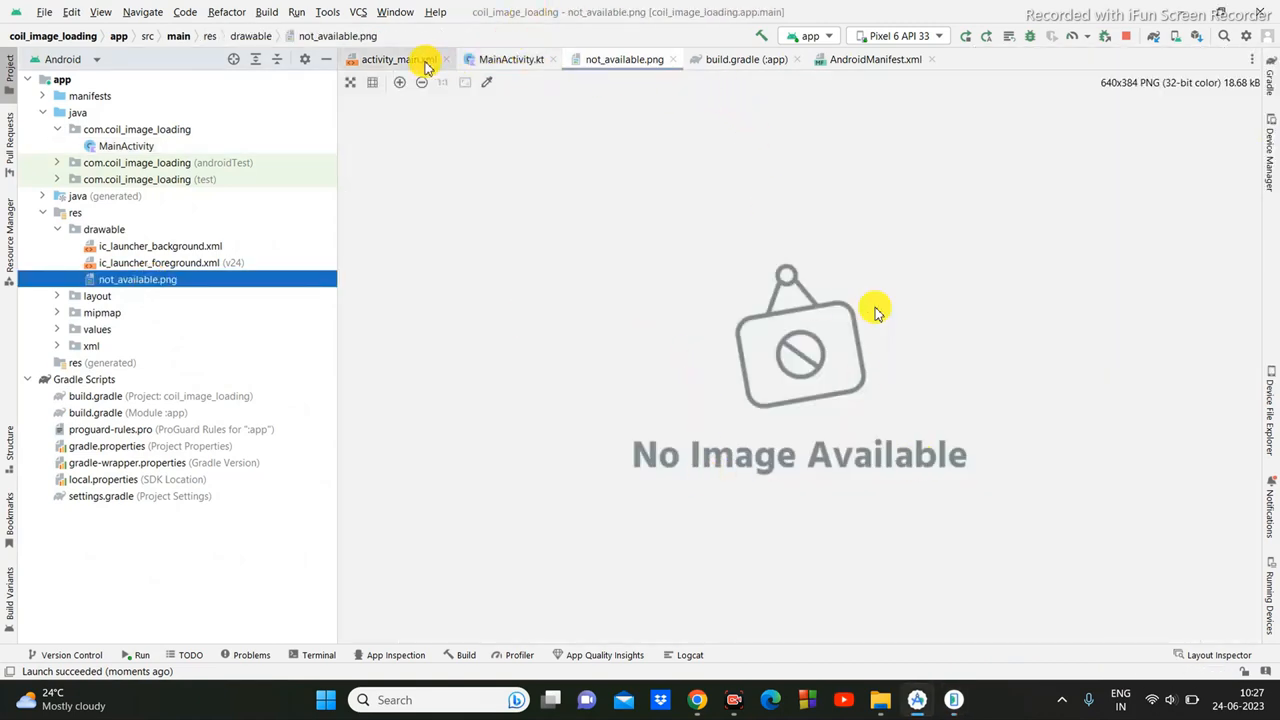
left_click(390, 60)
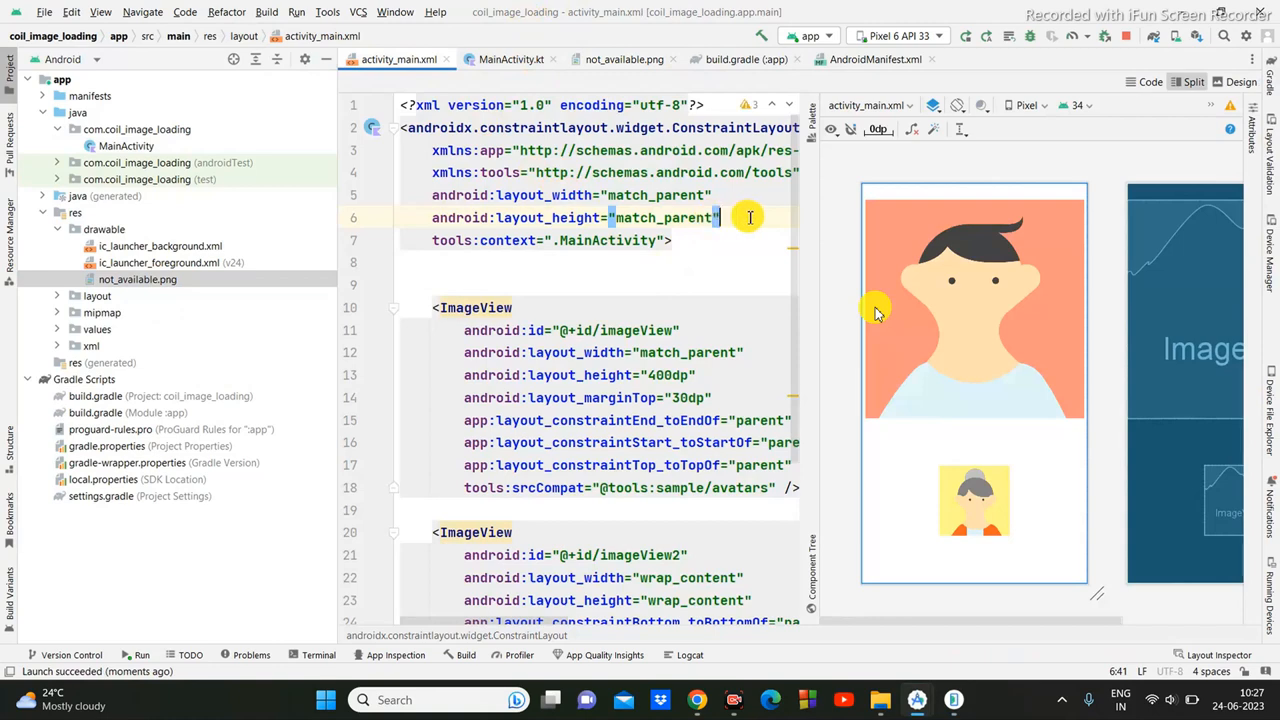
type("background=\"@color/black")
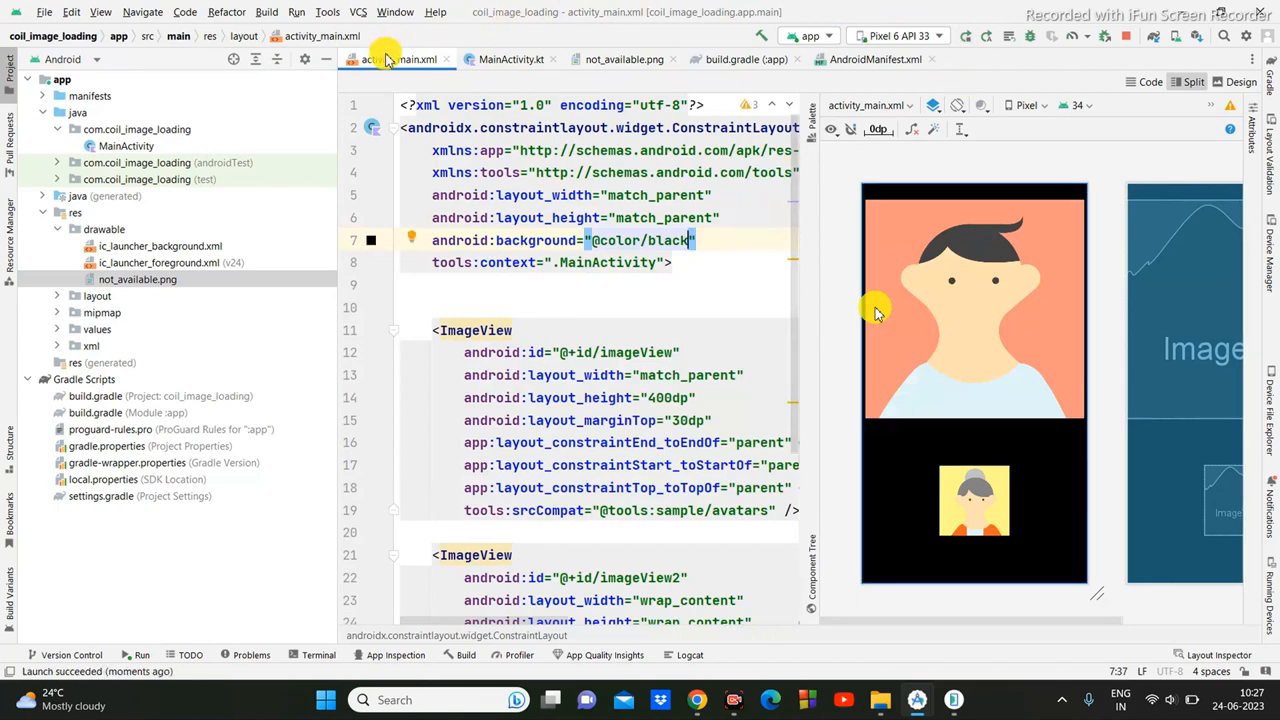
left_click(512, 60)
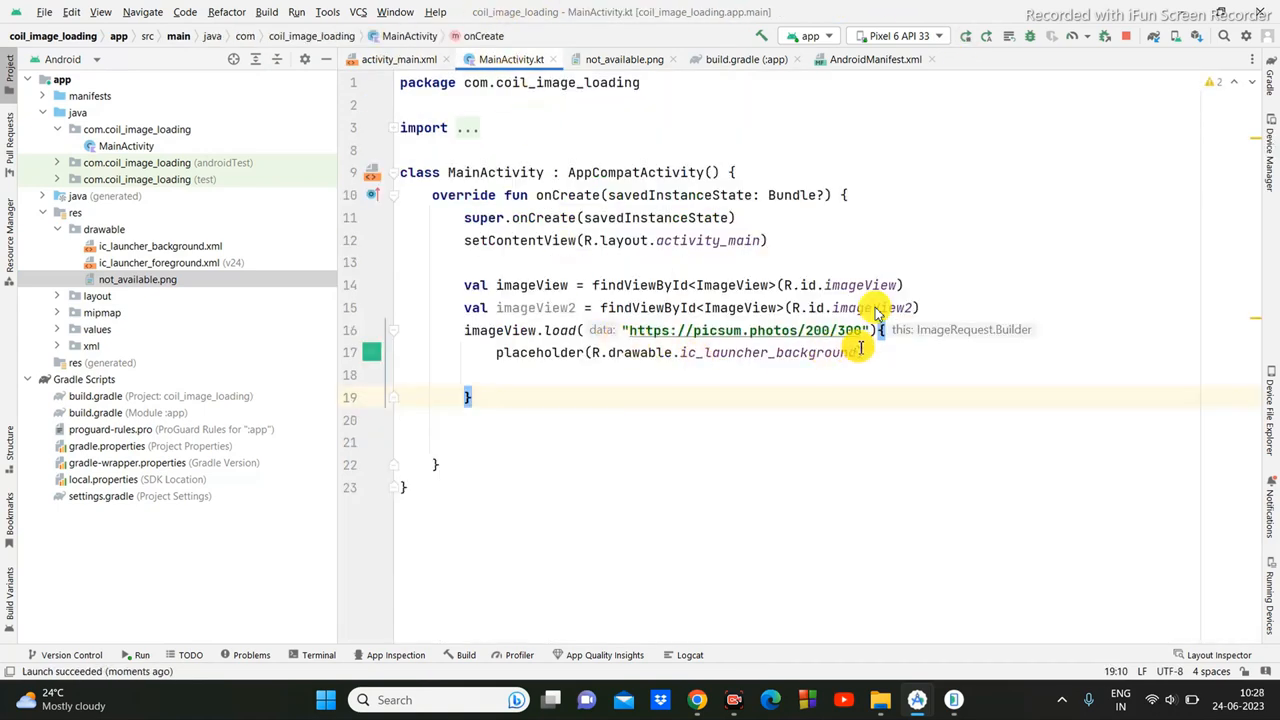
- Add error(R.drawable.not_available) to the Coil request, choosing not_available from autocomplete
type("e")
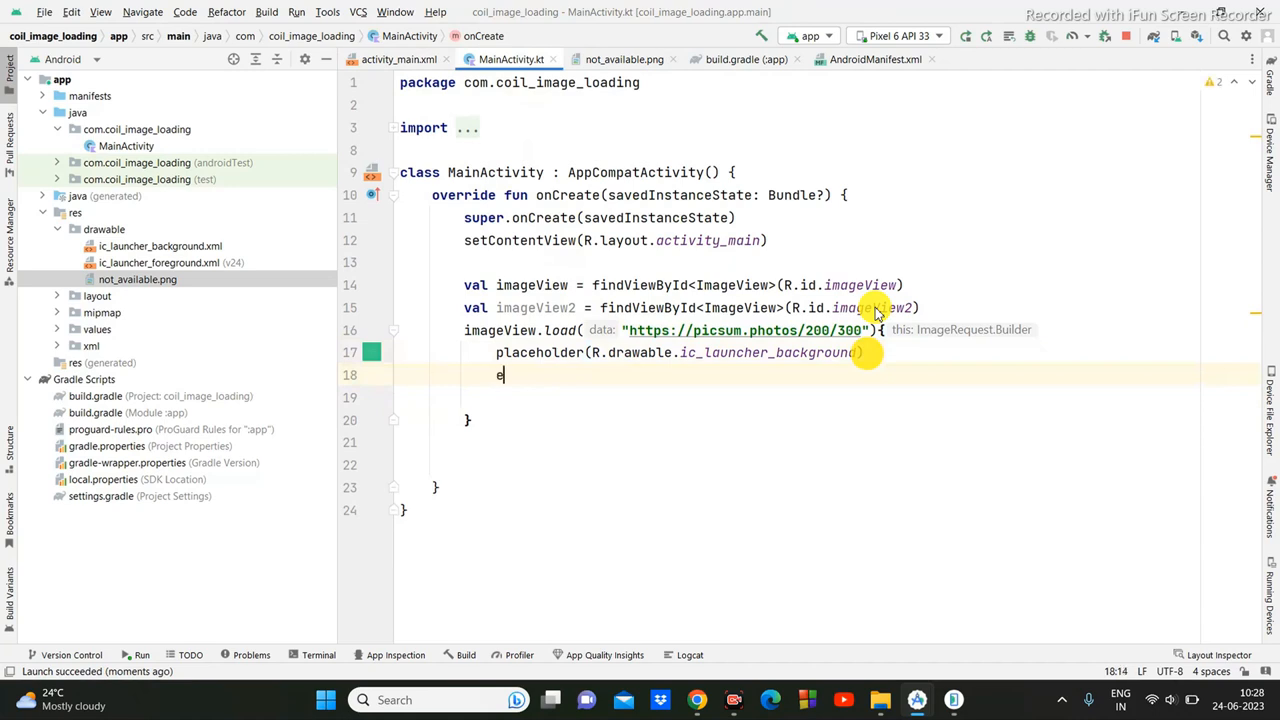
type("n")
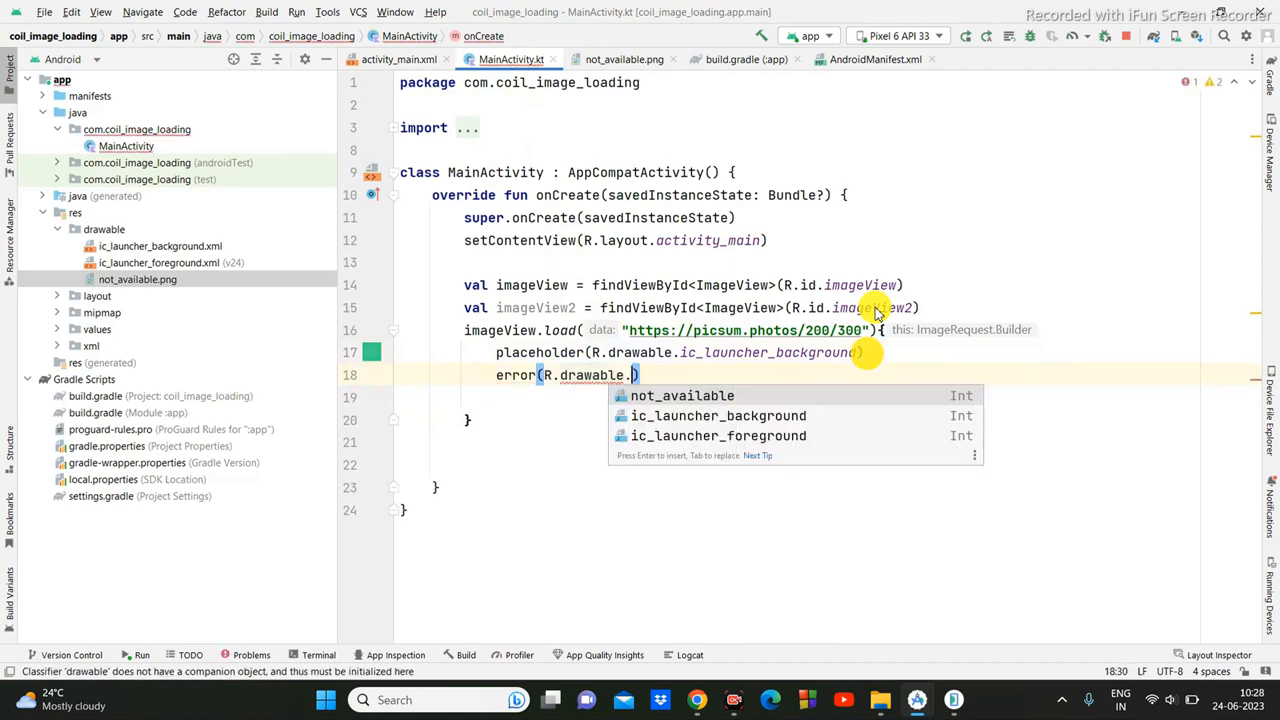
left_click(680, 396)
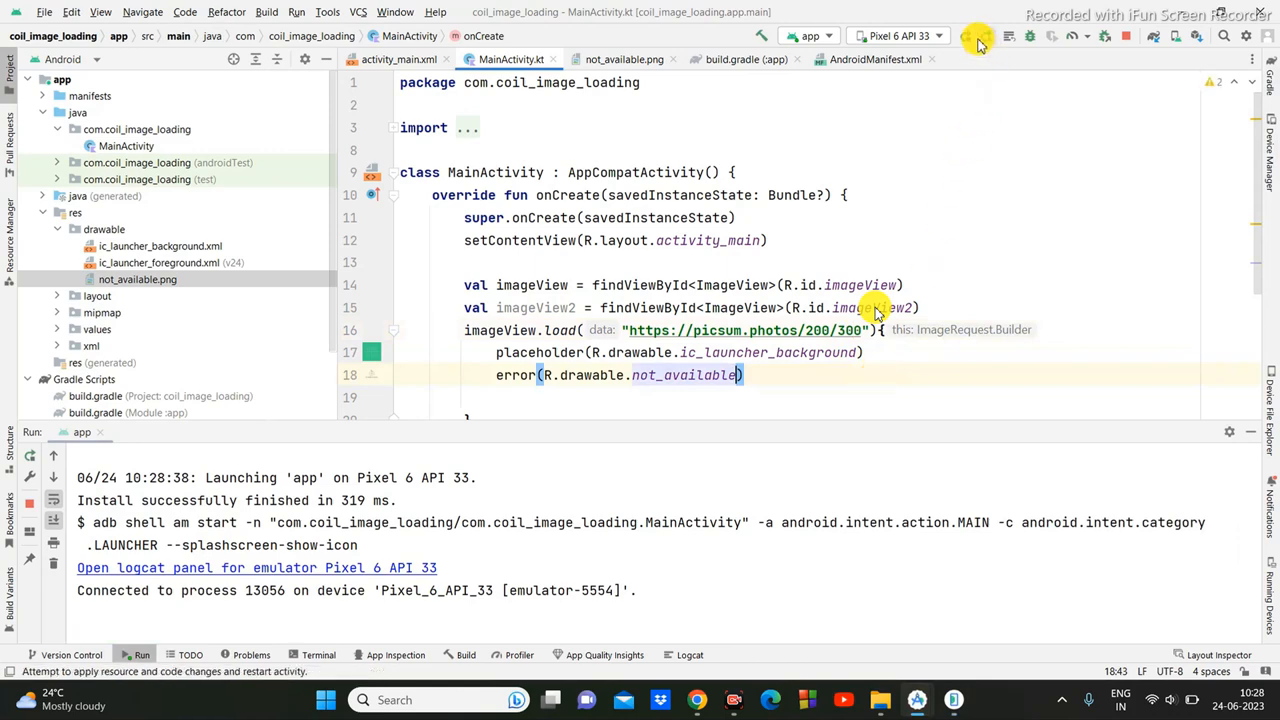
- Rerun the app on the Pixel 6 emulator to show the loaded mountain photo
left_click(976, 36)
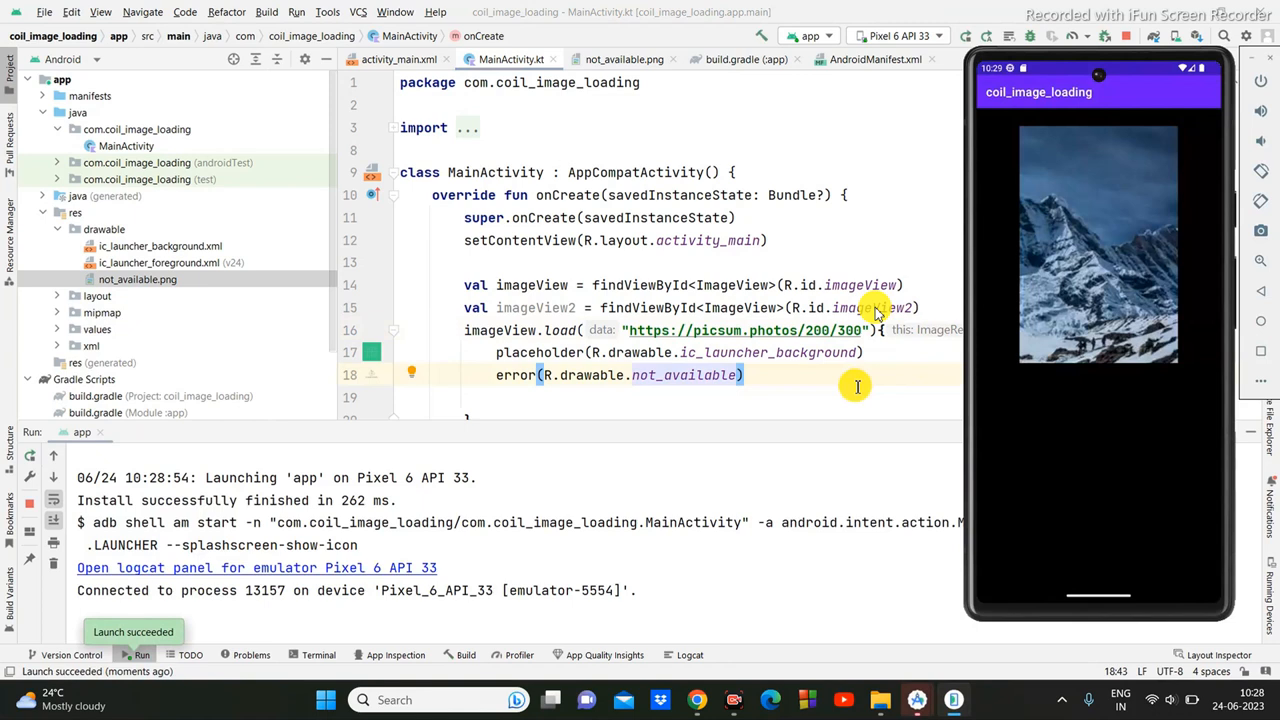
mouse_move(856, 252)
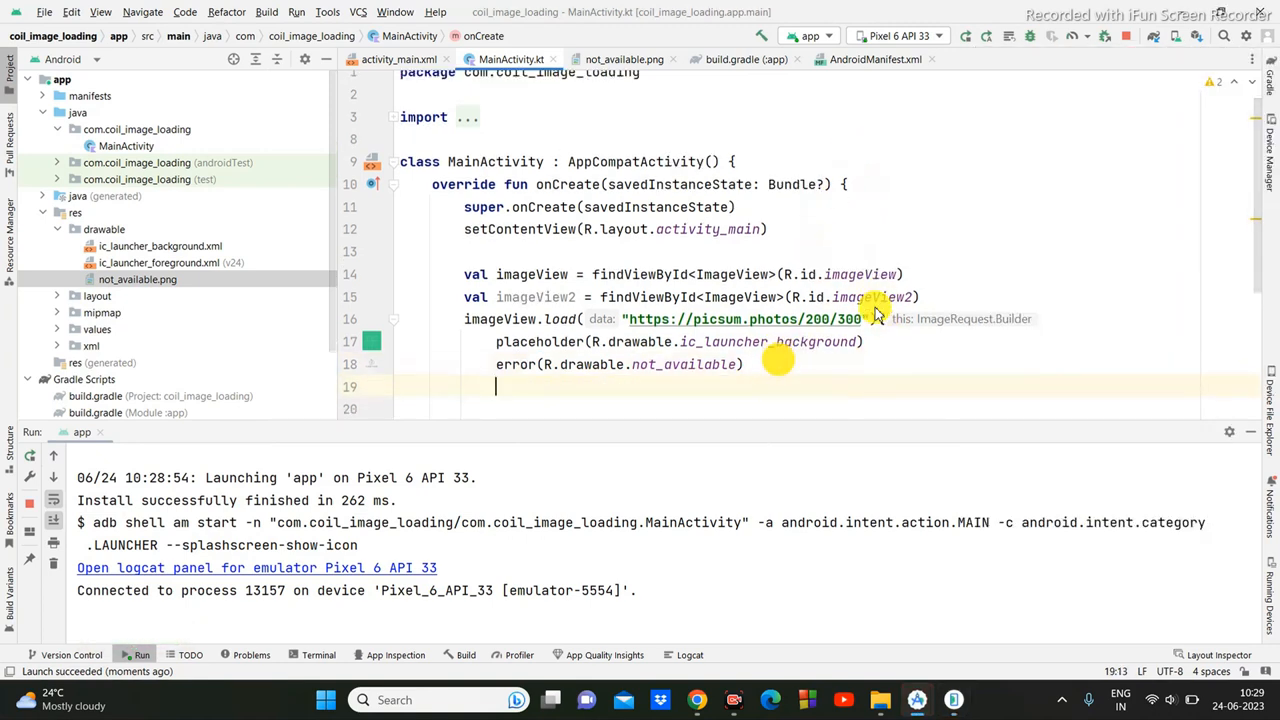
- Begin a transformations( call below the error line and start typing its transformation class
type("transformations(")
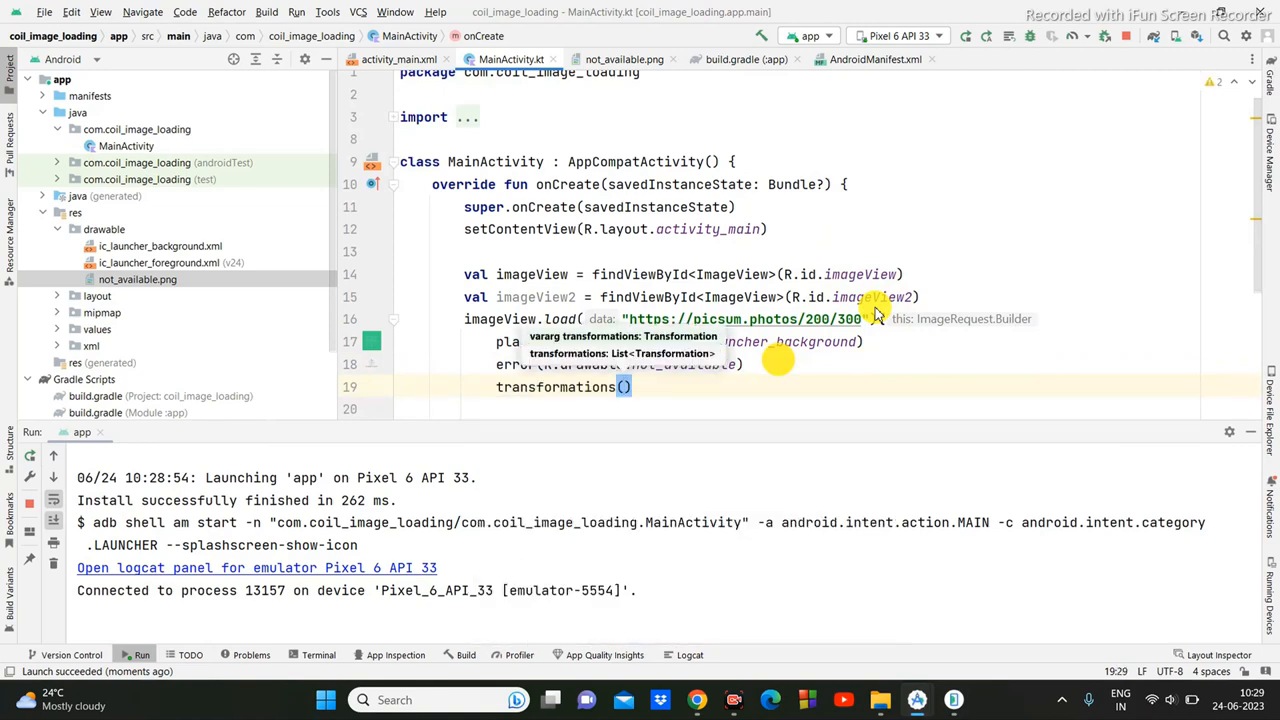
type("c")
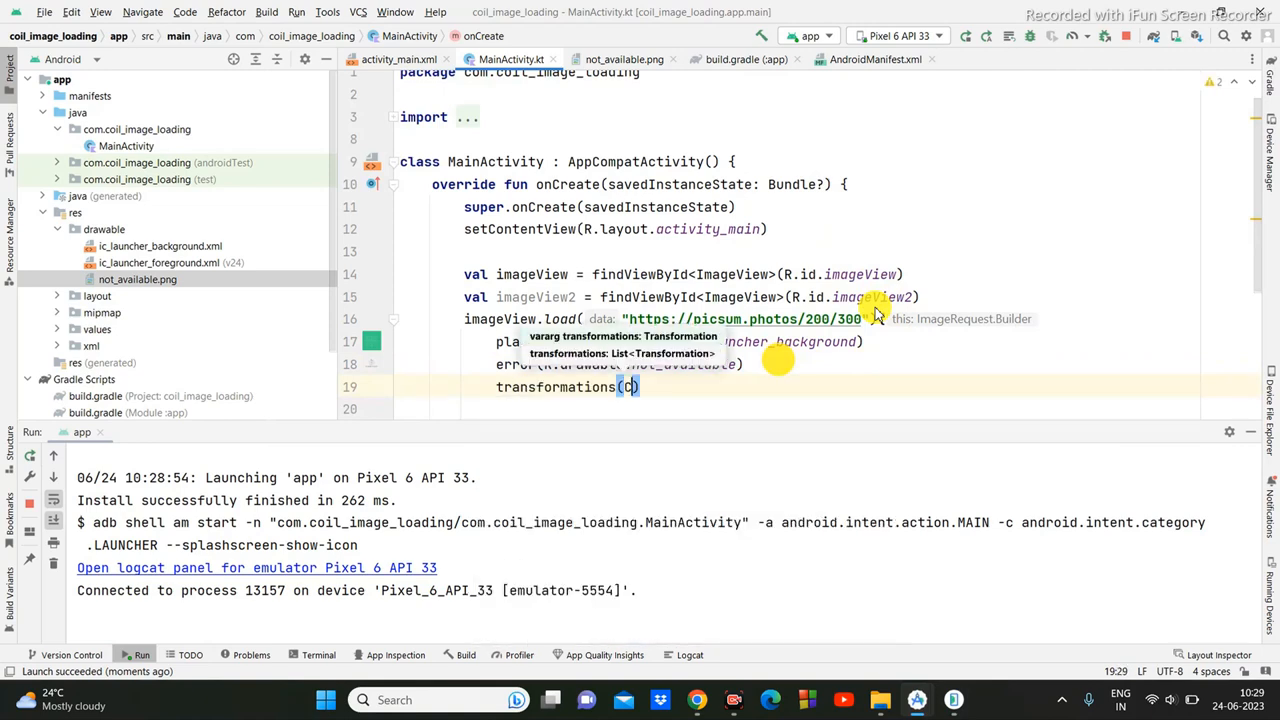
type("C")
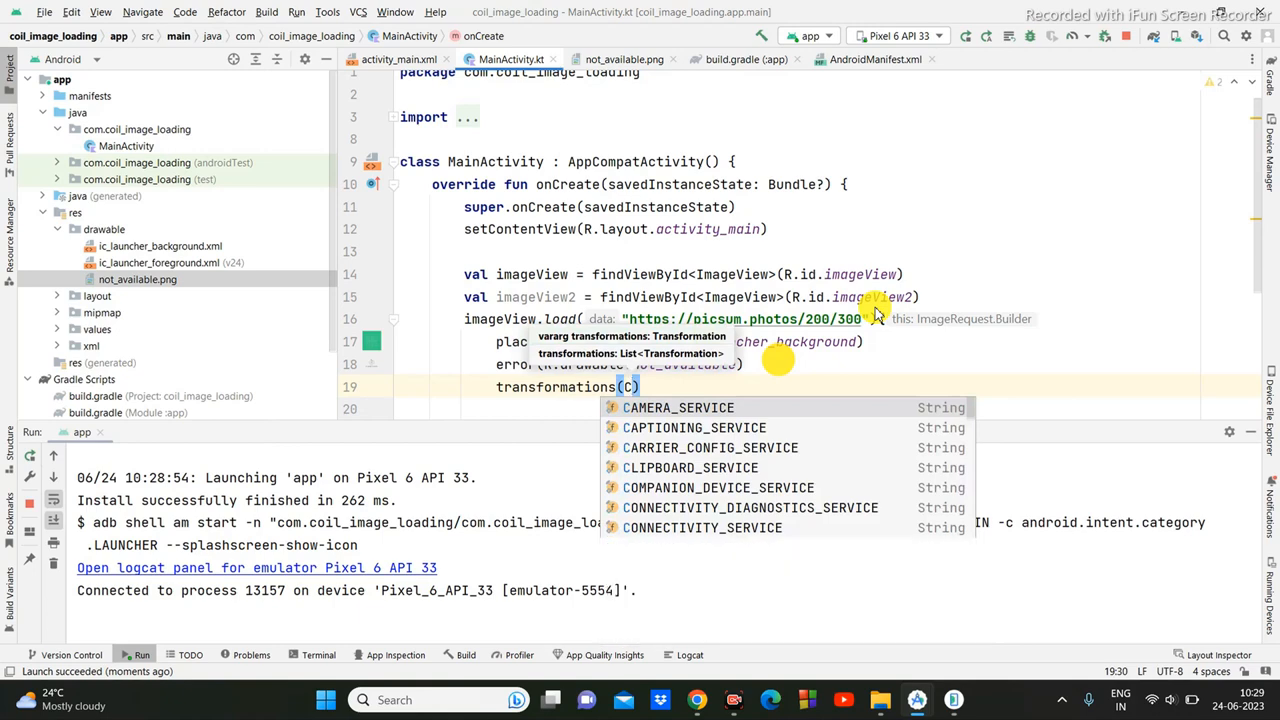